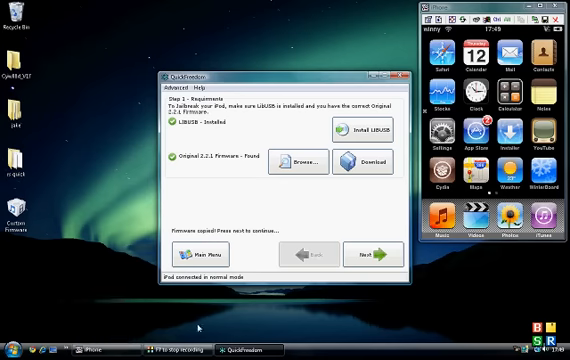
# Step: Launch Google Chrome from the Start menu's programs list
pyautogui.click(12, 352)
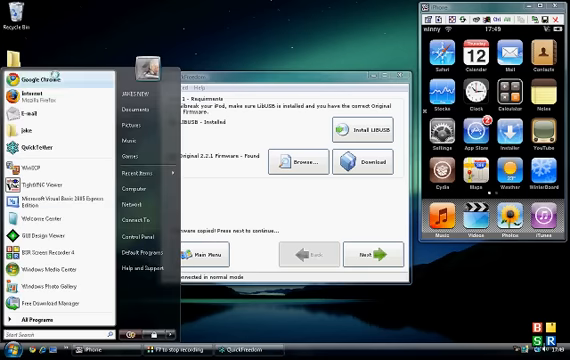
pyautogui.click(16, 348)
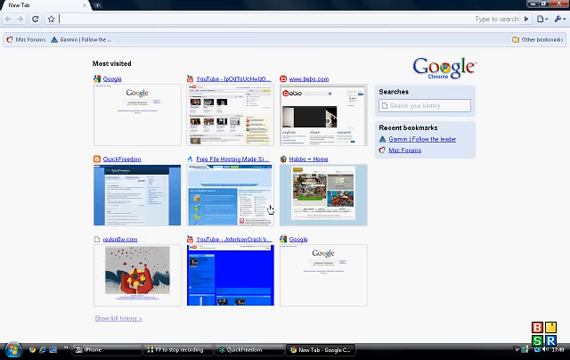
# Step: Navigate to the QuickFreedom website and its download page with the mirror links
pyautogui.click(132, 184)
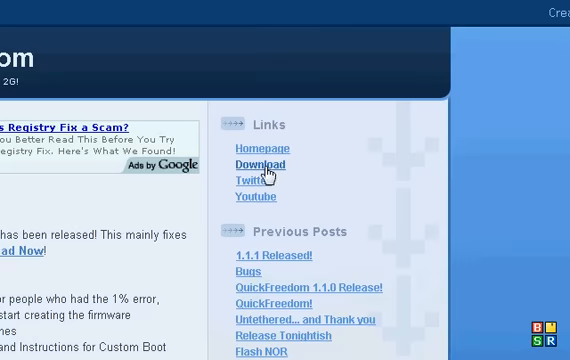
pyautogui.click(256, 164)
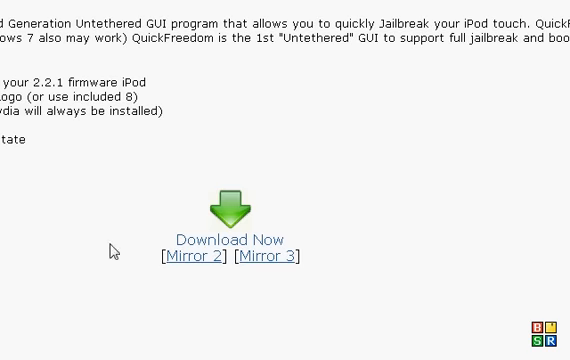
pyautogui.moveTo(270, 256)
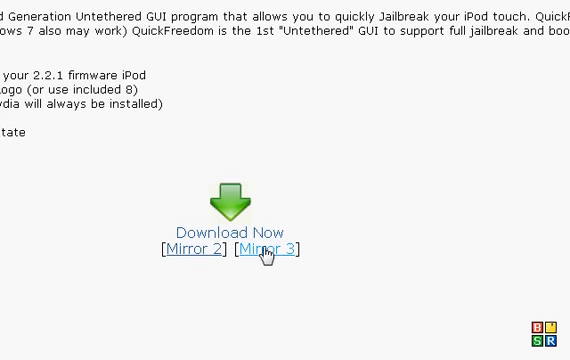
pyautogui.moveTo(298, 242)
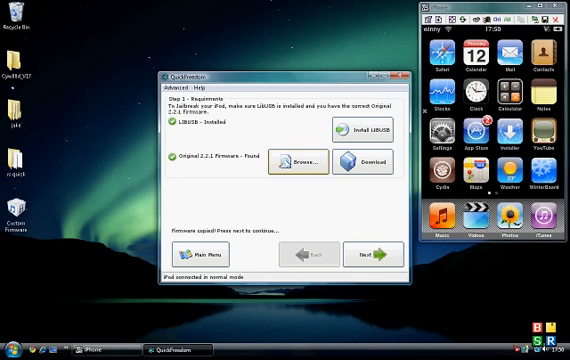
pyautogui.moveTo(300, 164)
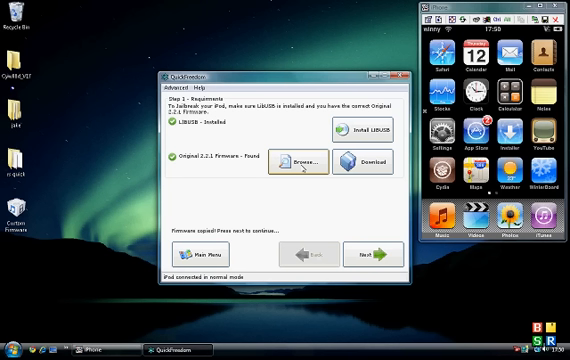
pyautogui.moveTo(298, 176)
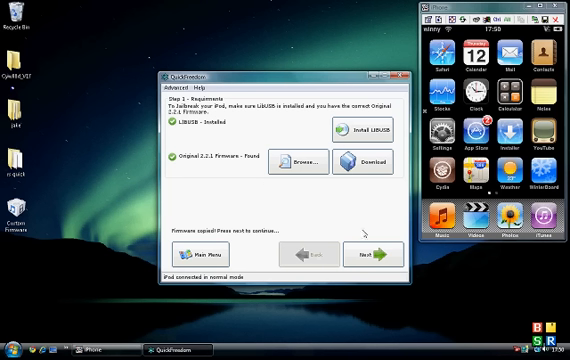
# Step: Confirm the penguin boot logo, create the custom firmware, and dismiss the VMware notice
pyautogui.click(374, 252)
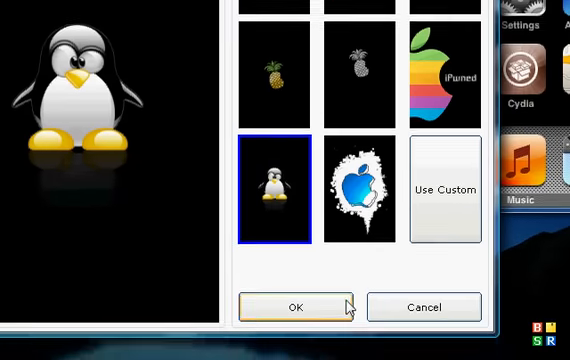
pyautogui.click(292, 308)
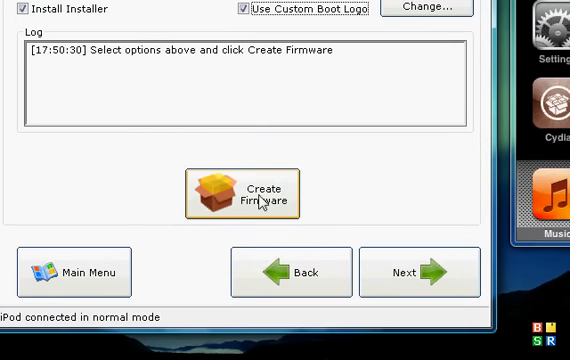
pyautogui.moveTo(238, 160)
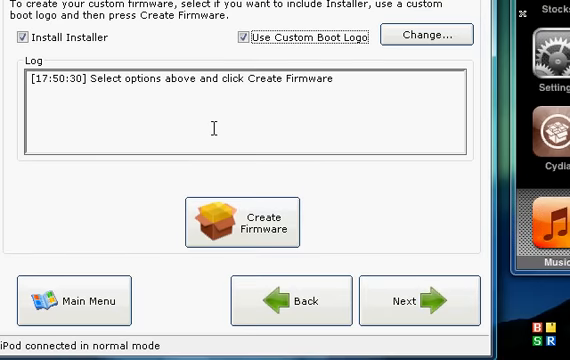
pyautogui.moveTo(186, 138)
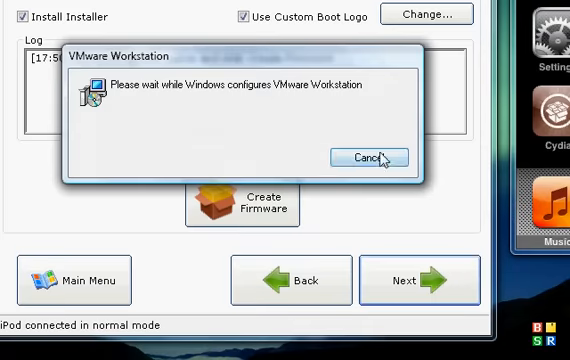
pyautogui.click(372, 156)
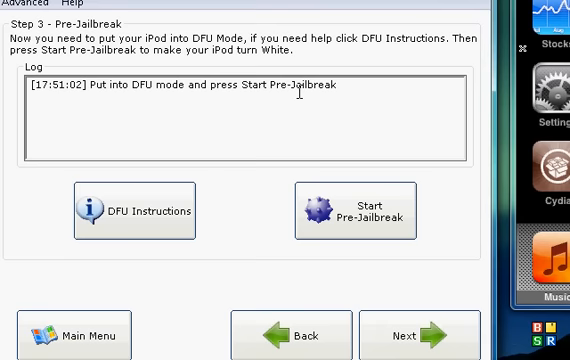
pyautogui.moveTo(248, 256)
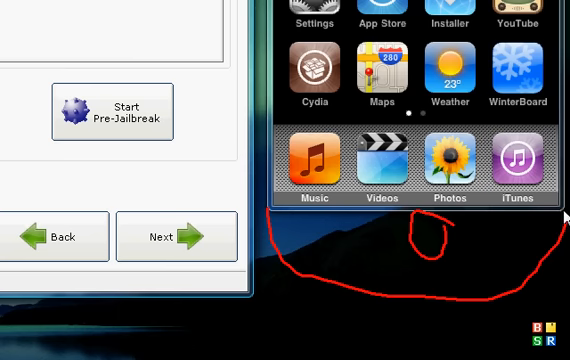
pyautogui.moveTo(468, 212)
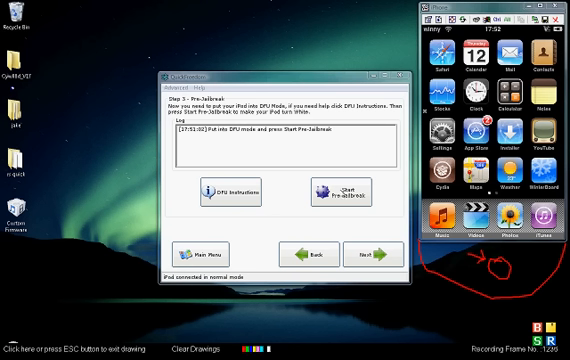
pyautogui.moveTo(386, 198)
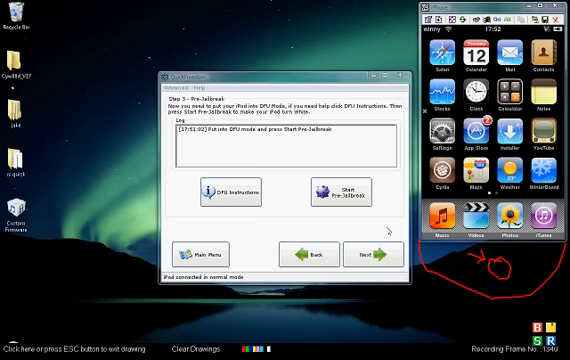
pyautogui.moveTo(344, 190)
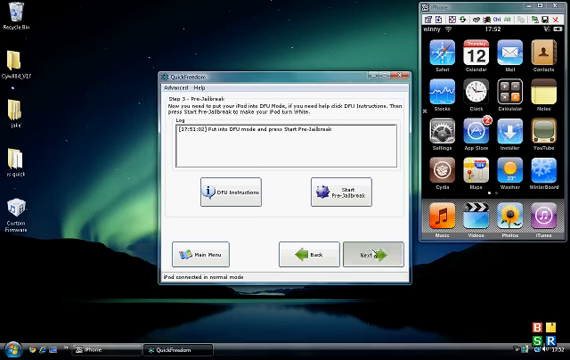
# Step: Continue from the DFU pre-jailbreak to Step 4 - Restore Custom Firmware
pyautogui.click(372, 252)
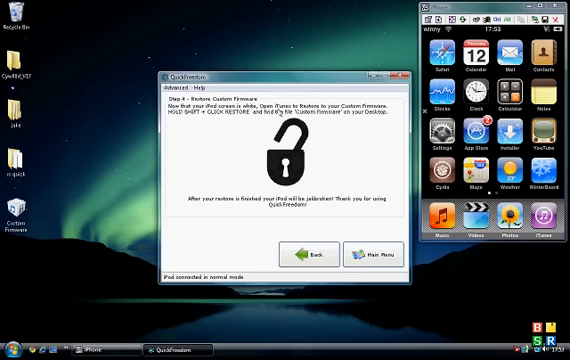
pyautogui.click(12, 352)
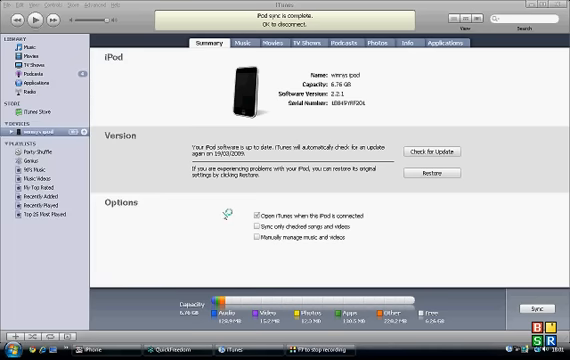
pyautogui.moveTo(252, 272)
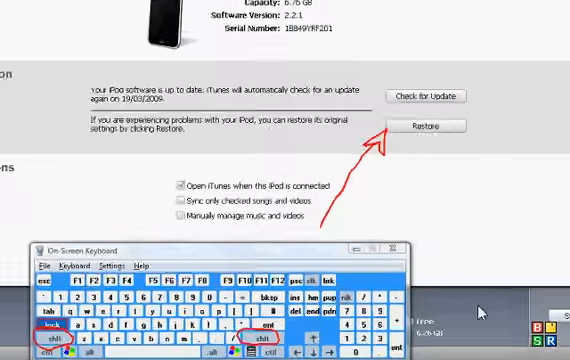
pyautogui.scroll(-3)
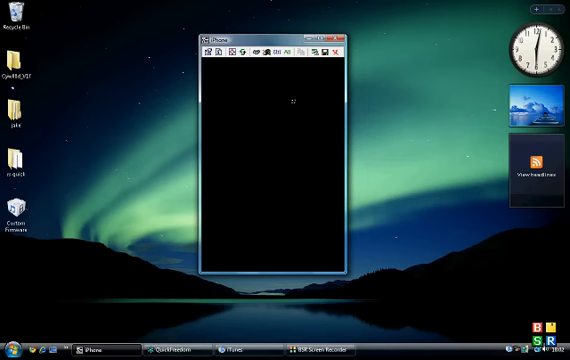
pyautogui.moveTo(256, 104)
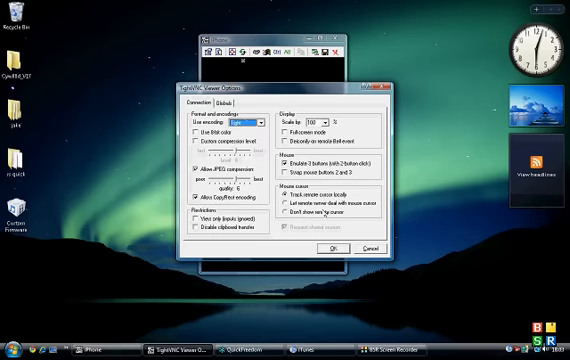
# Step: Dismiss the VNC options, search 'tightvnc' and launch it, then return to iTunes
pyautogui.click(228, 104)
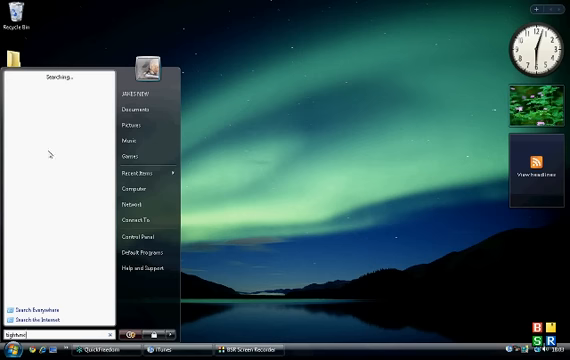
pyautogui.write('tightvnc')
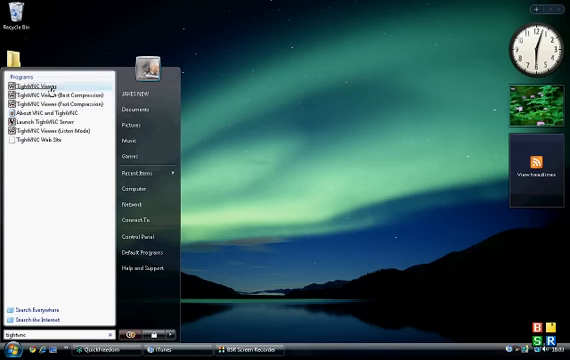
pyautogui.click(28, 88)
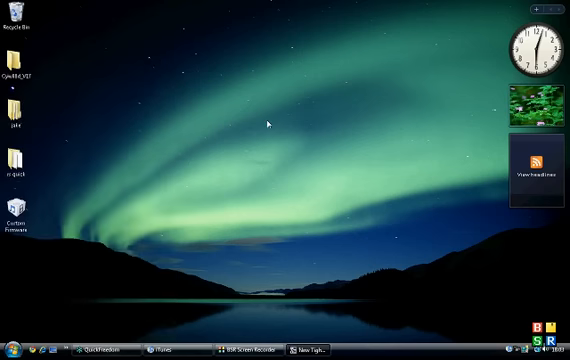
pyautogui.click(164, 348)
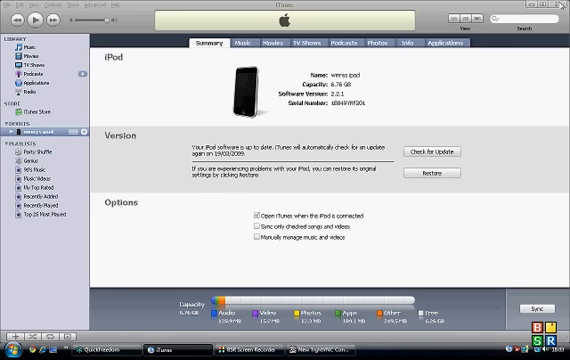
# Step: Acknowledge the TightVNC 'Failed to connect' warning and bring up the Start menu programs list
pyautogui.click(540, 306)
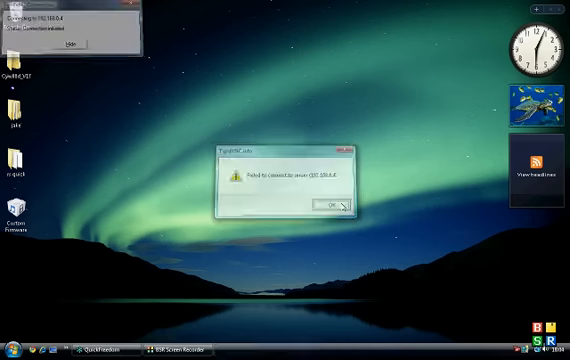
pyautogui.click(10, 352)
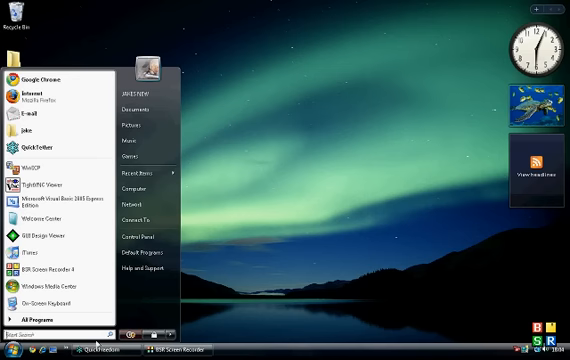